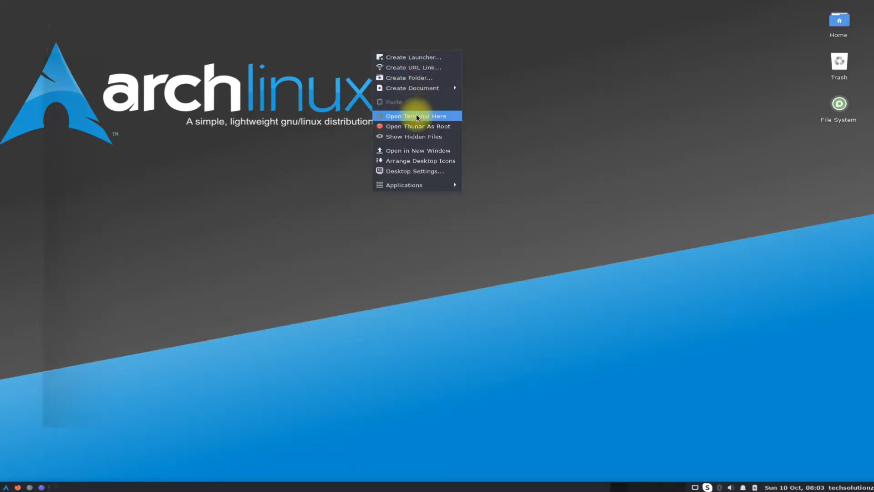
Open a terminal on the Desktop and sync pacman's package databases with sudo pacman -Syy.
left_click(416, 116)
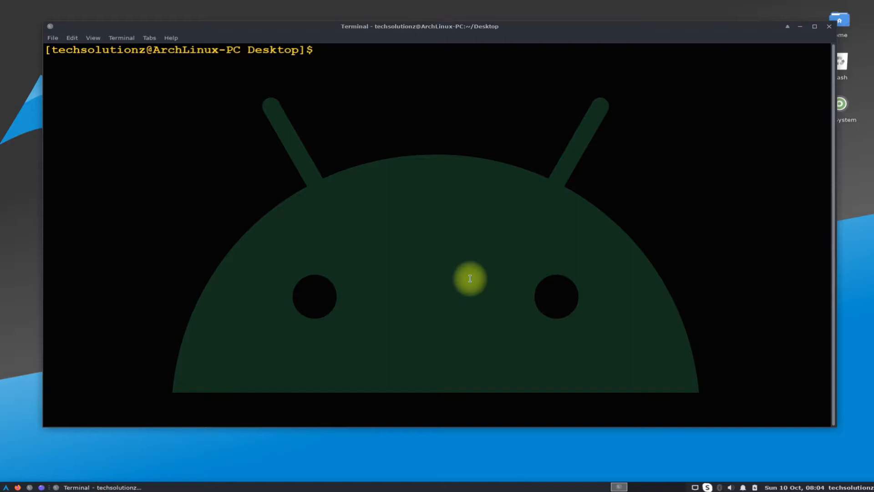
mouse_move(404, 228)
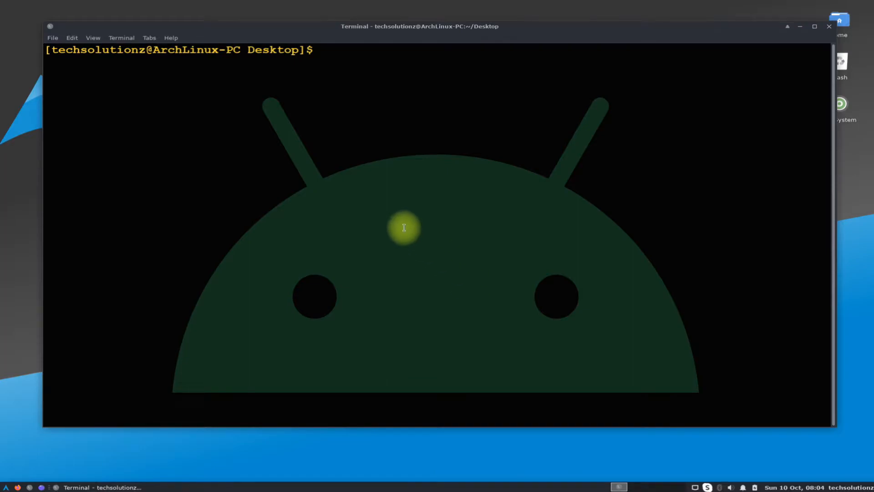
type("sudo p")
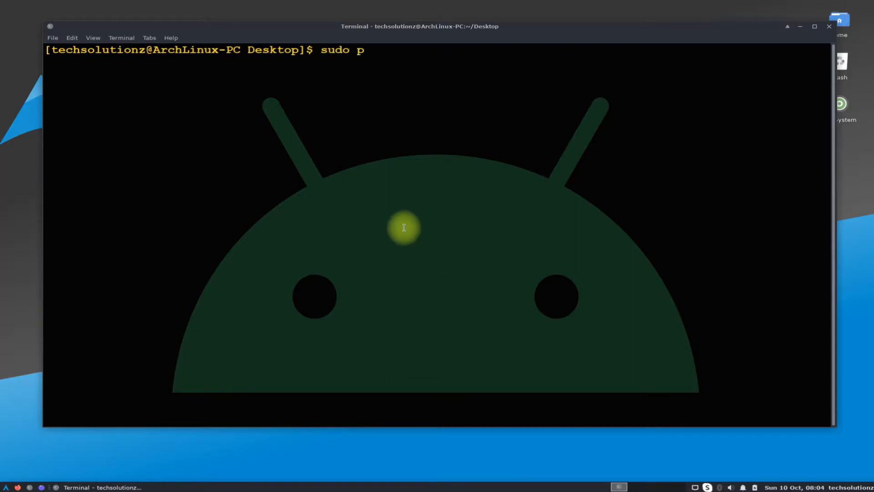
type("acman -Syy")
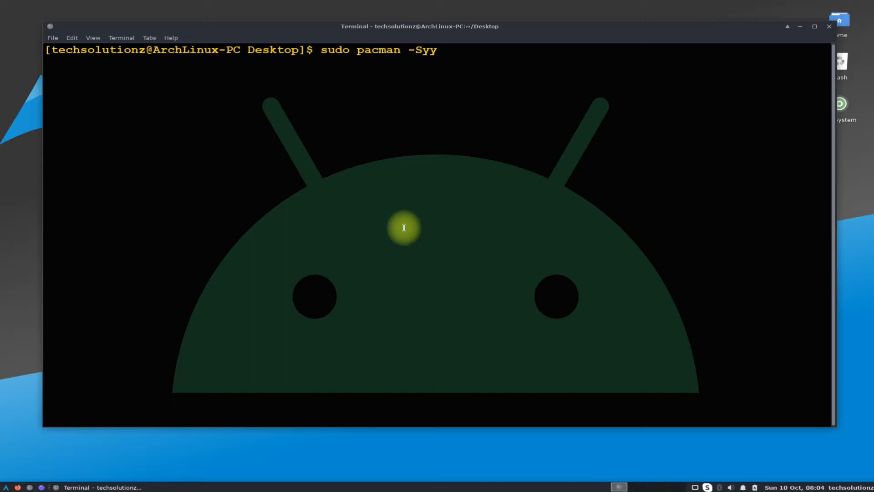
key("Return")
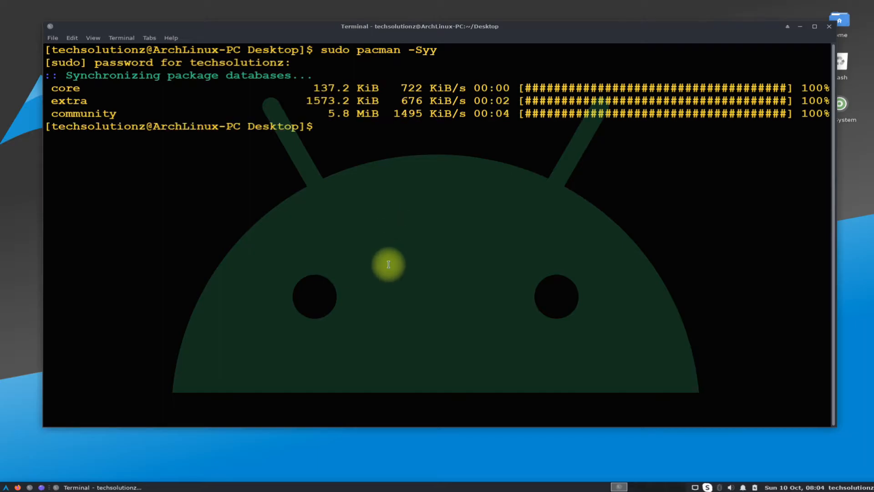
type("git")
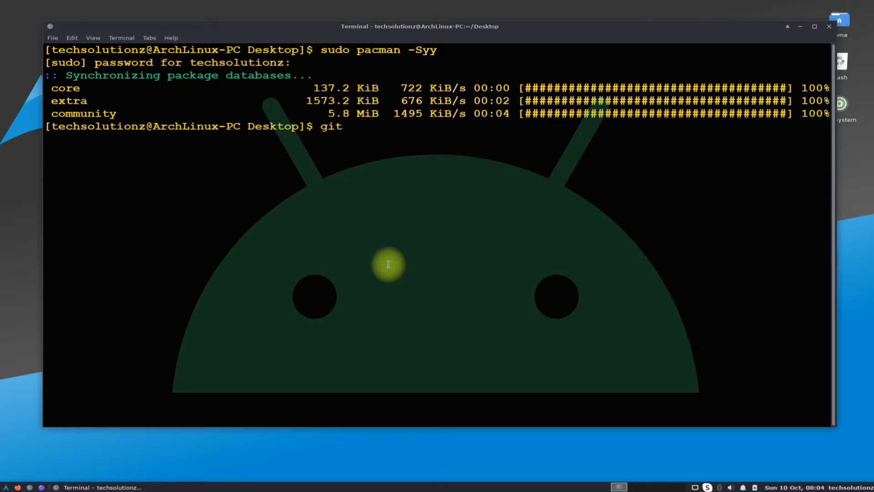
type("--versio")
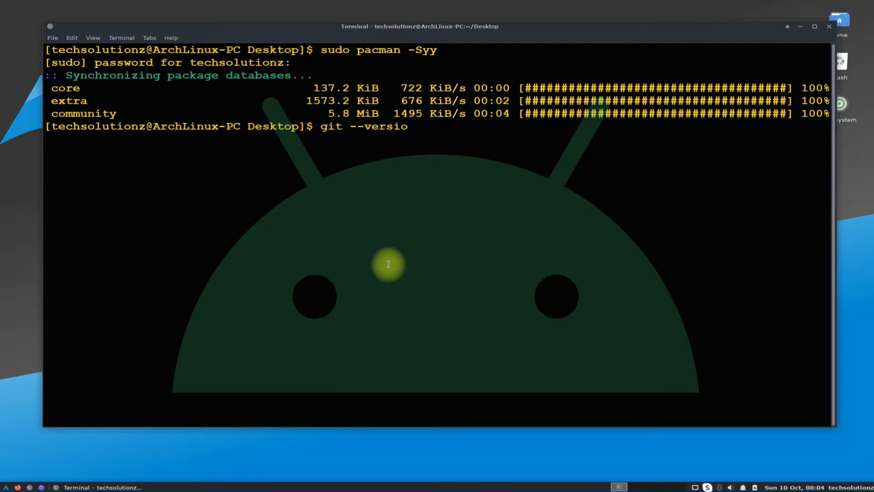
type("g")
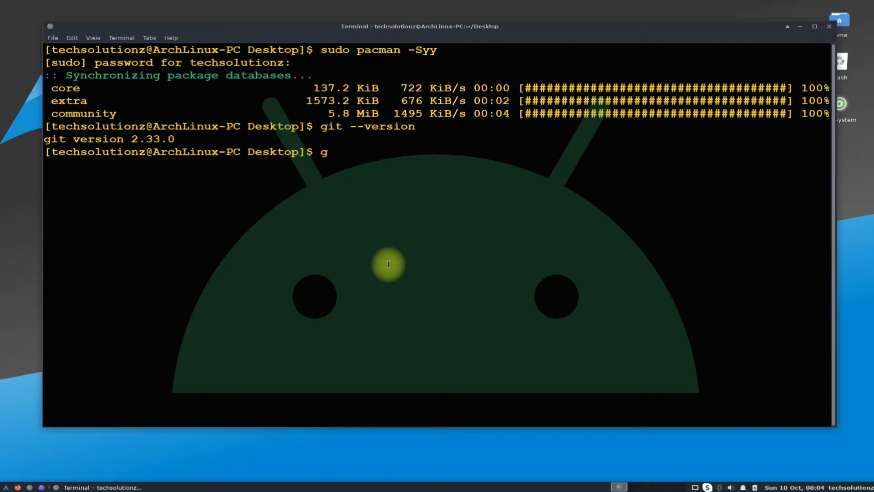
type("it clone https://a")
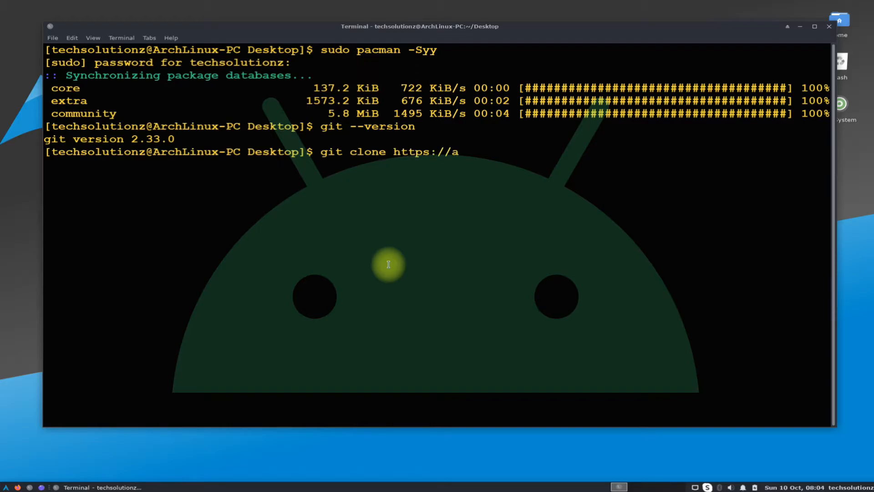
type("ur.archlinux.")
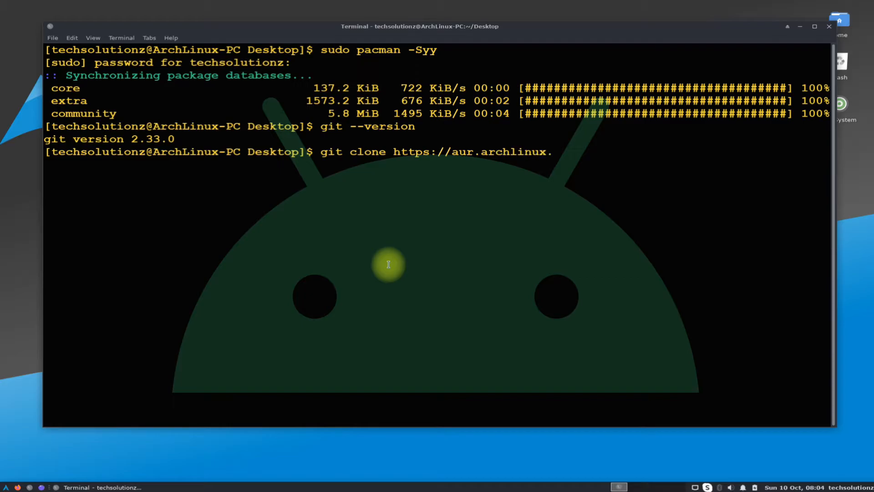
type("org/scrcp")
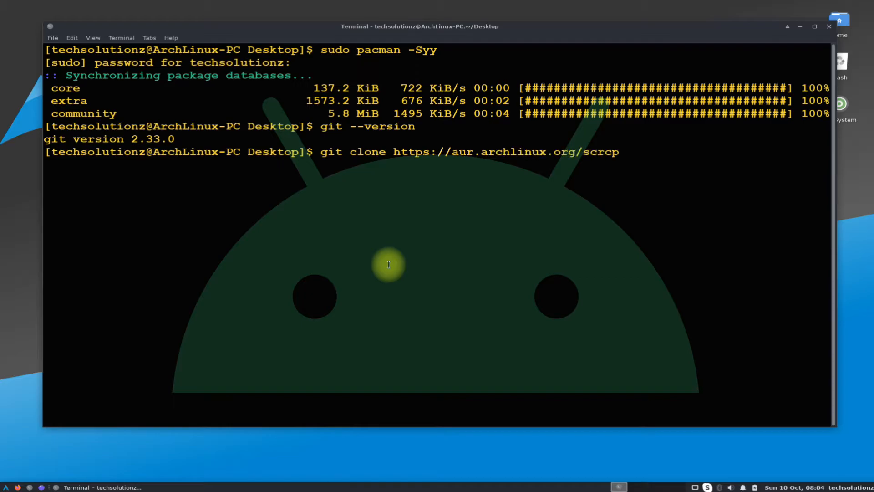
type("y")
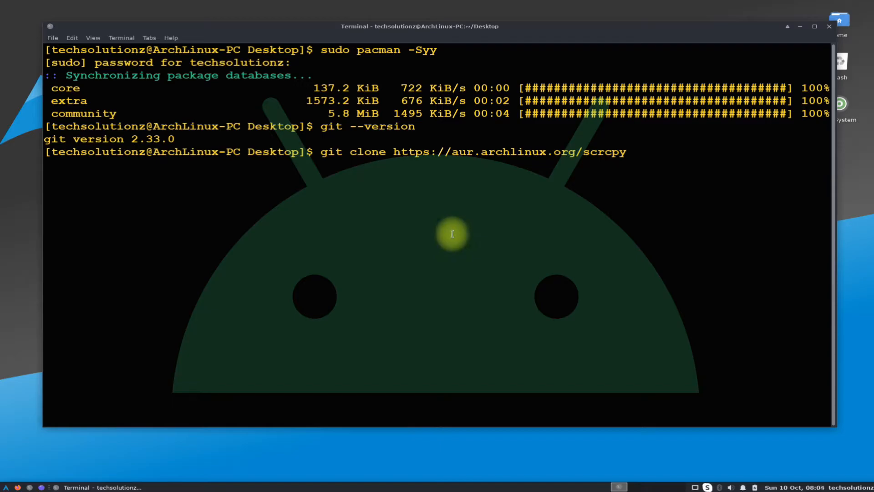
type(".git")
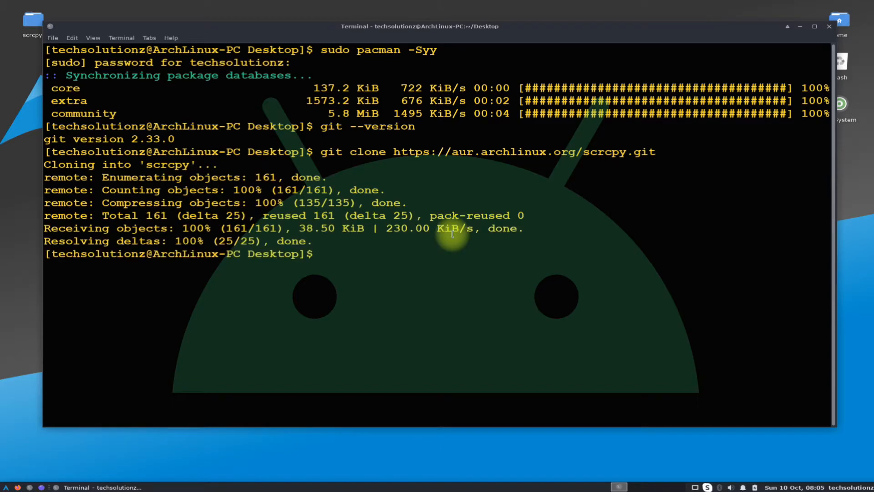
mouse_move(59, 5)
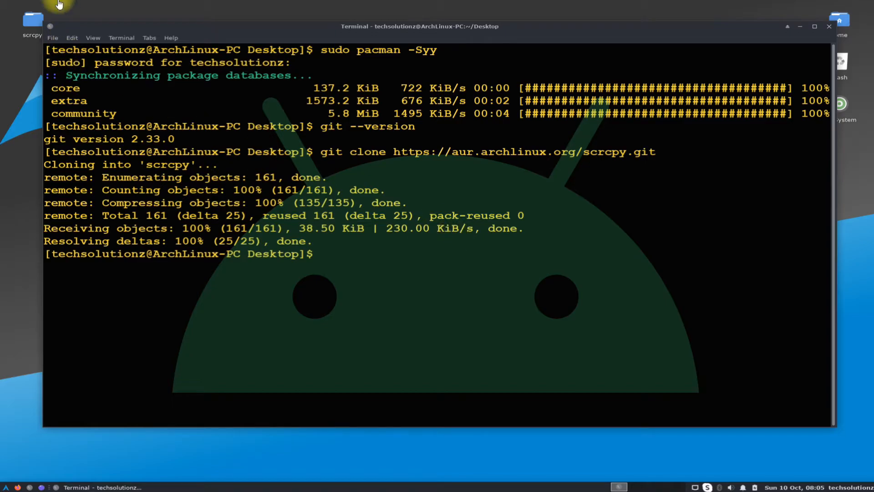
mouse_move(31, 25)
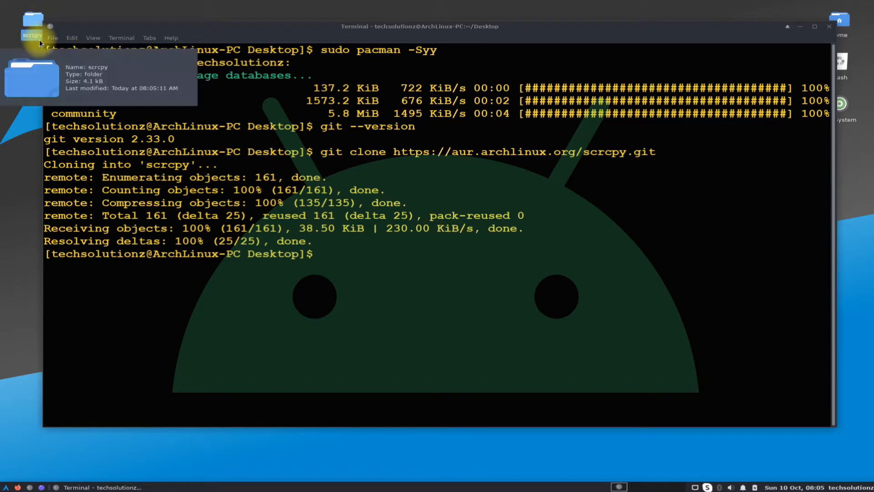
Enter the scrcpy folder and list its contents.
type("cd")
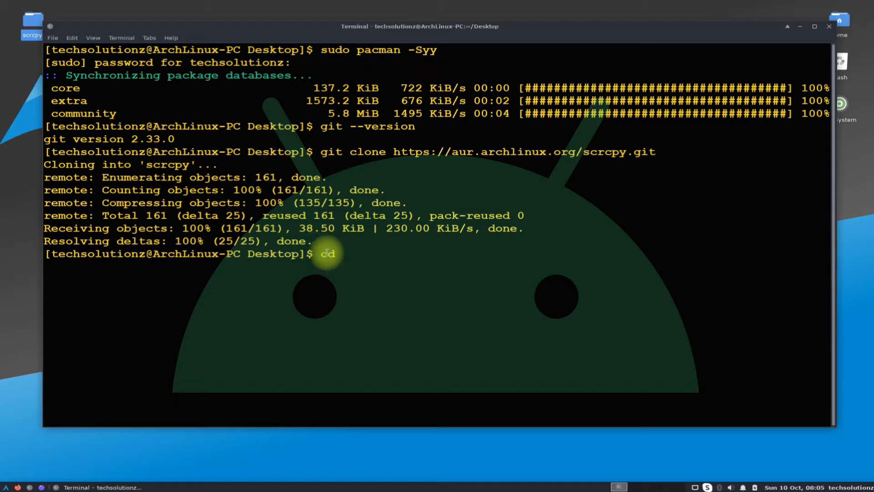
type("scrcpy")
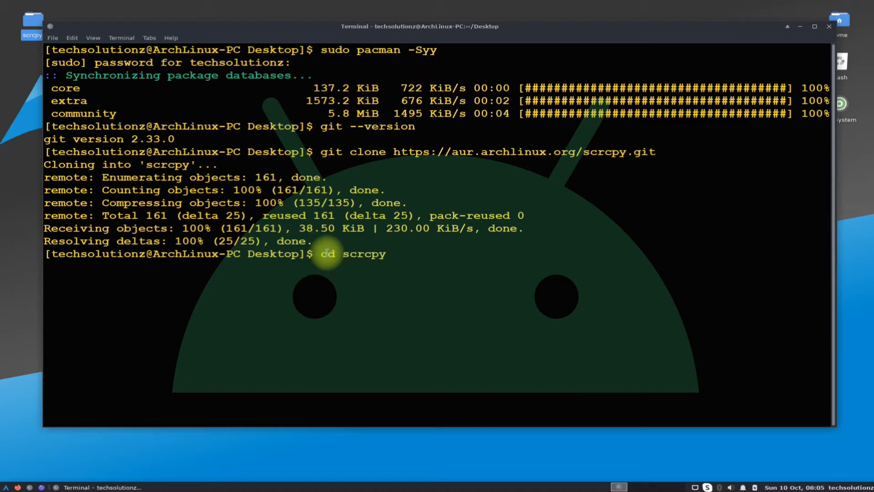
type("ls")
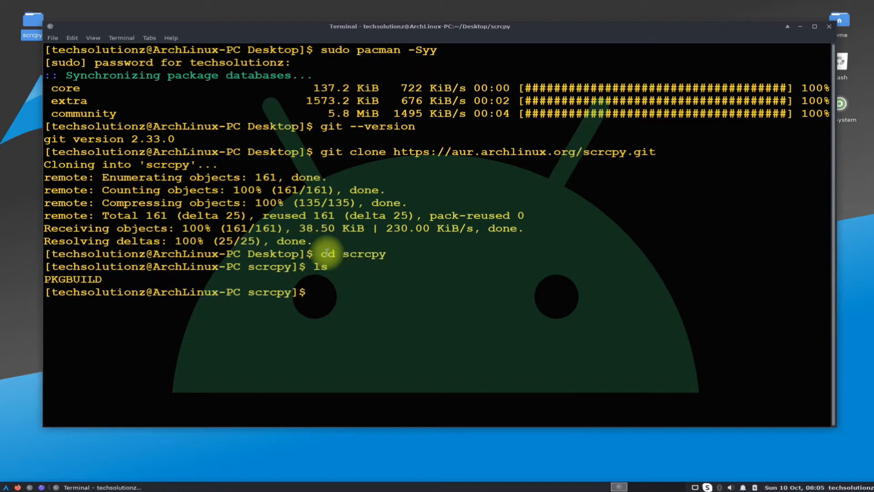
Build and install scrcpy 1.19-1 with makepkg -si, accepting both installation prompts.
type("makepkg")
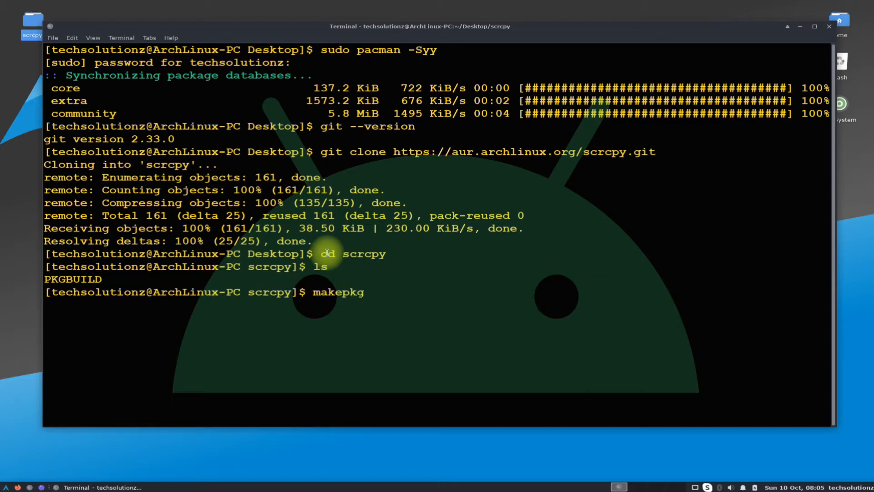
type("-si")
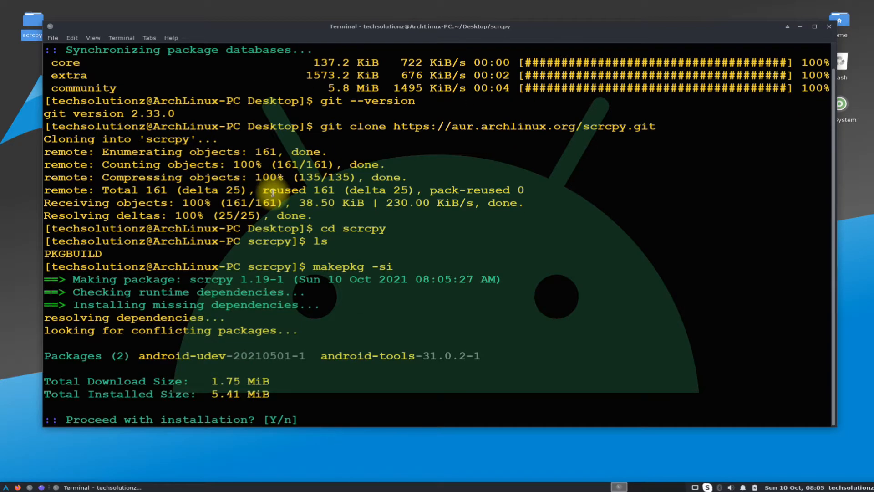
type("Y")
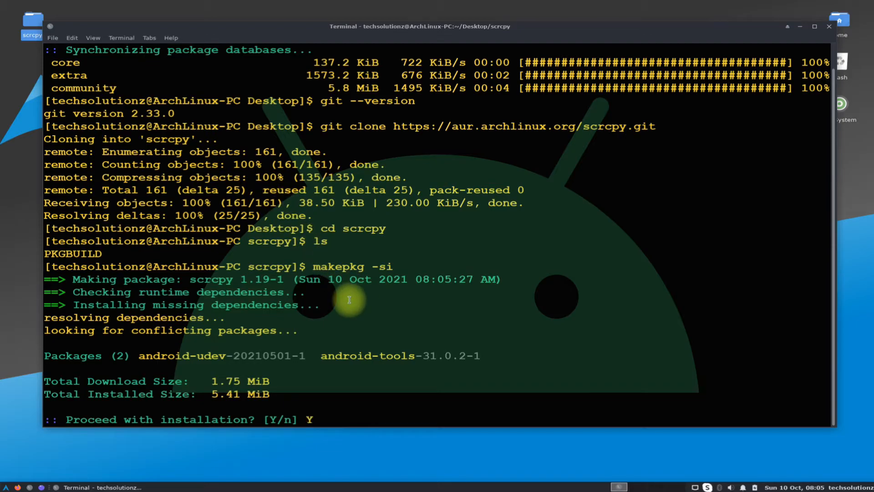
key("Return")
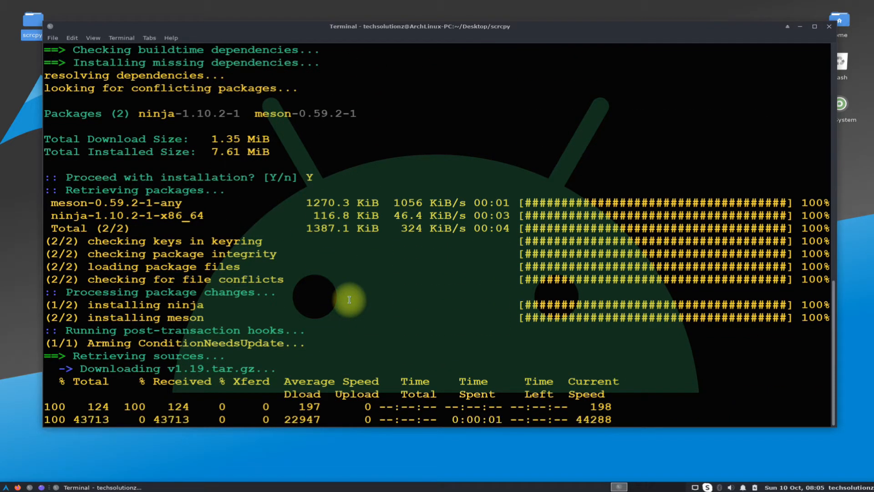
scroll("down", 3)
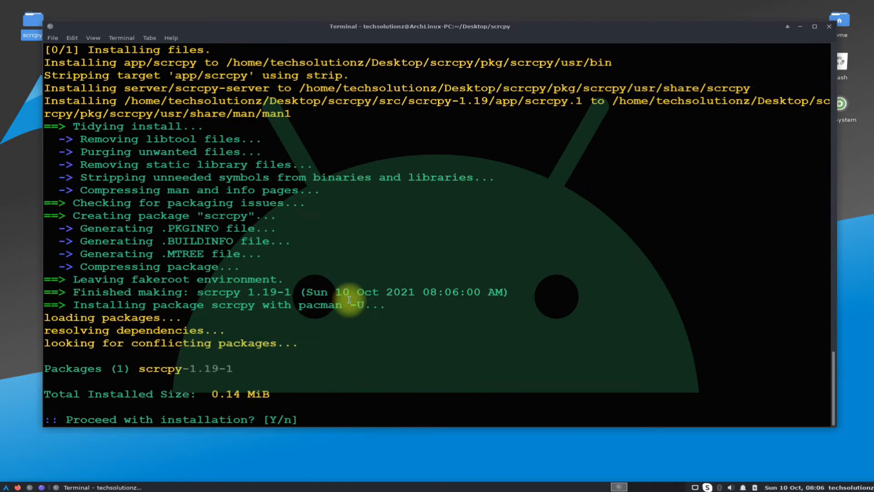
type("Y")
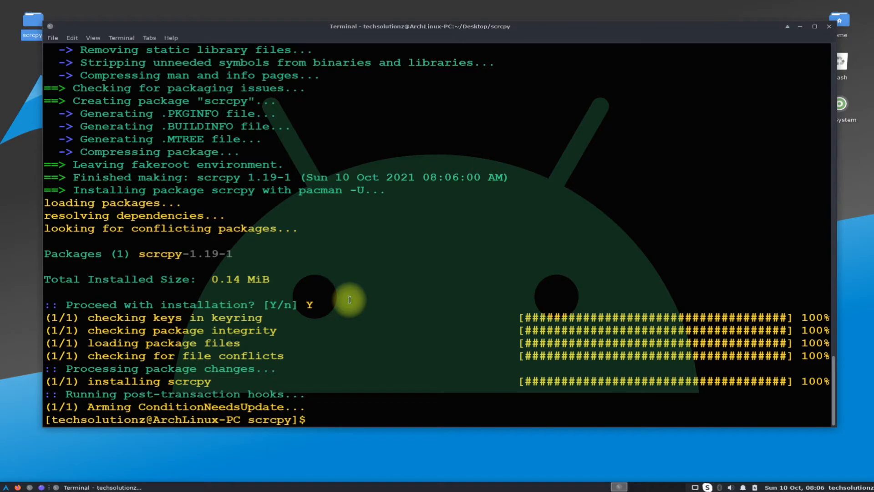
type("adb")
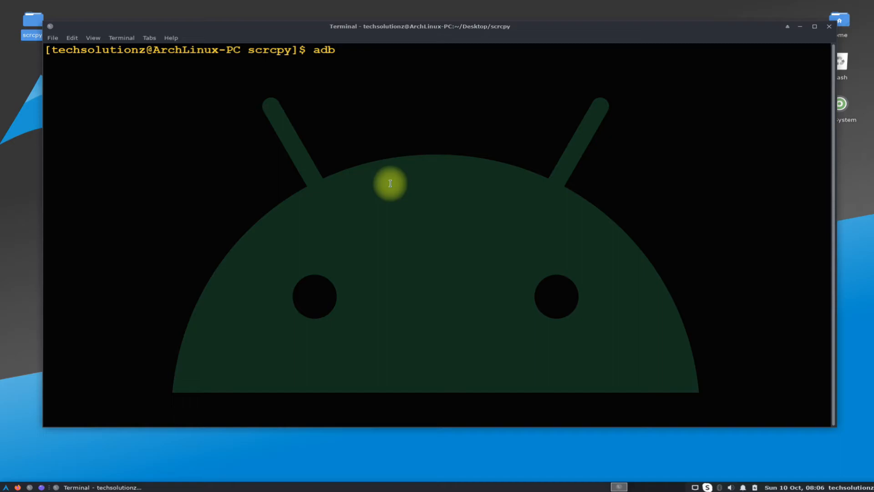
Run adb devices, which lists one attached Android device.
type("device")
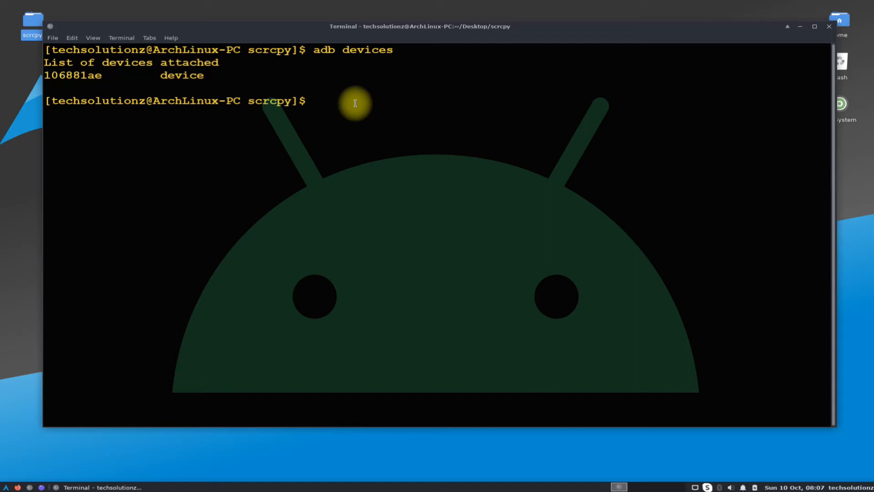
type("scrcpy")
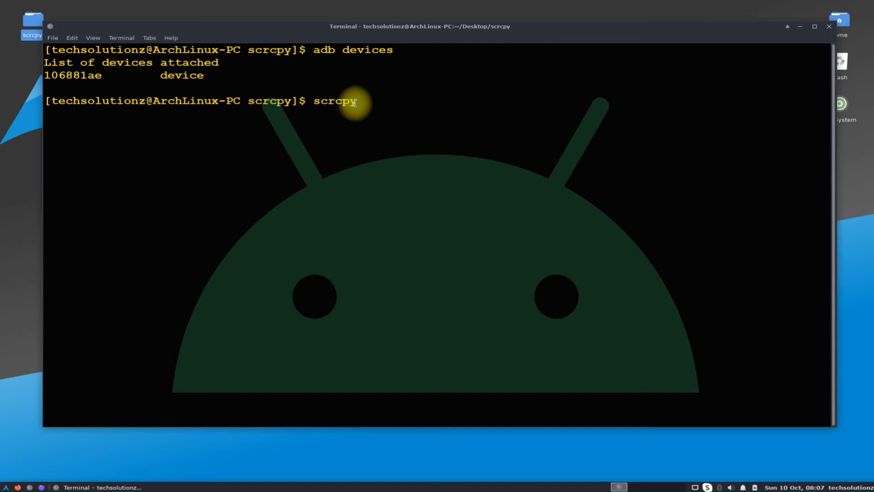
Launch scrcpy showing the Redmi Note 9S home screen, then close its window.
key("Return")
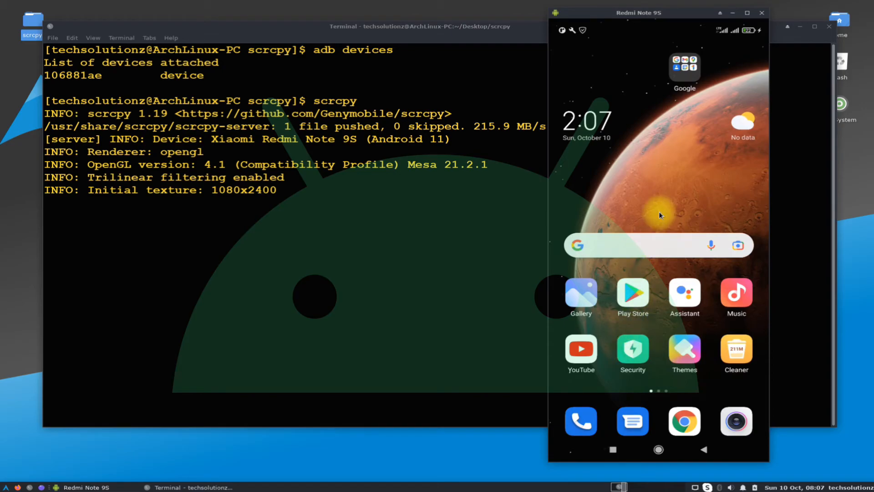
mouse_move(637, 147)
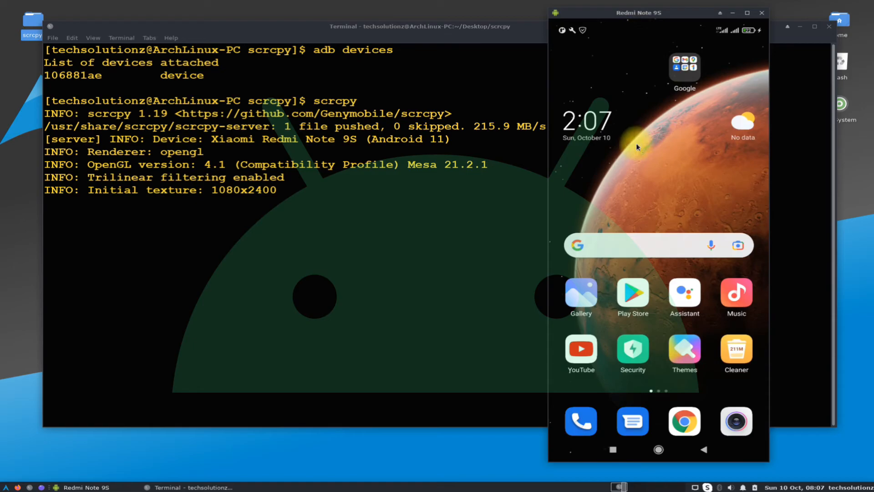
mouse_move(633, 101)
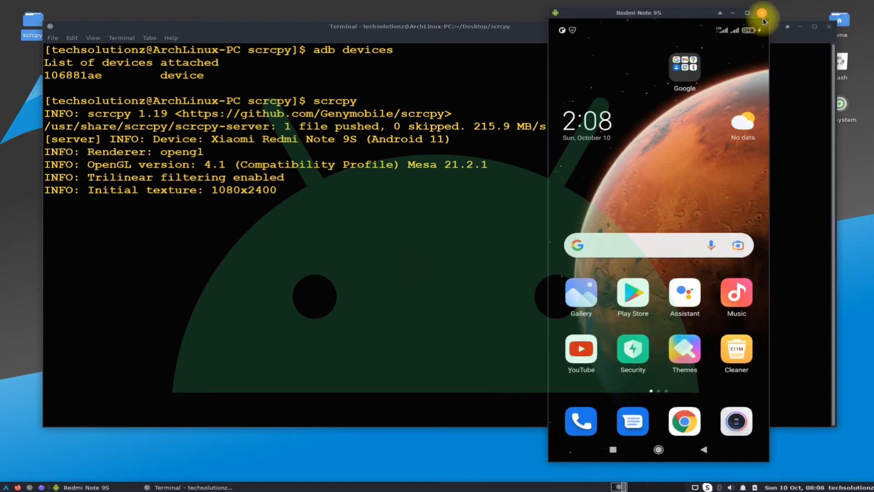
left_click(762, 12)
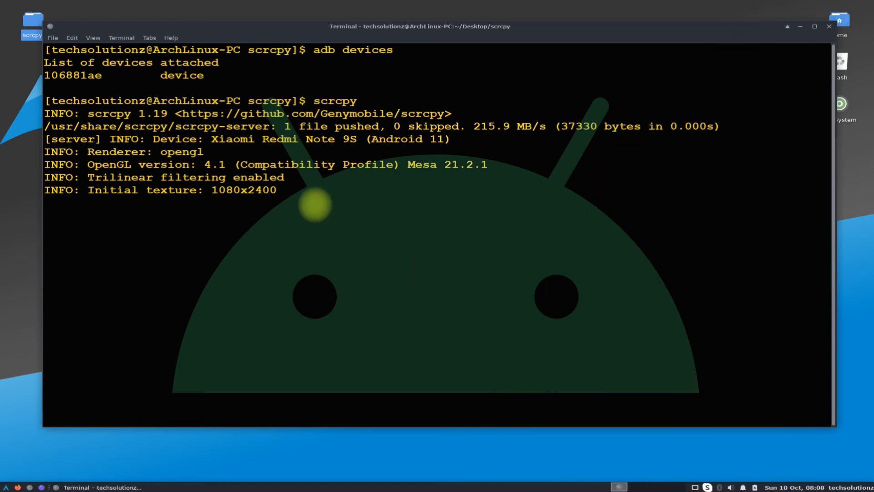